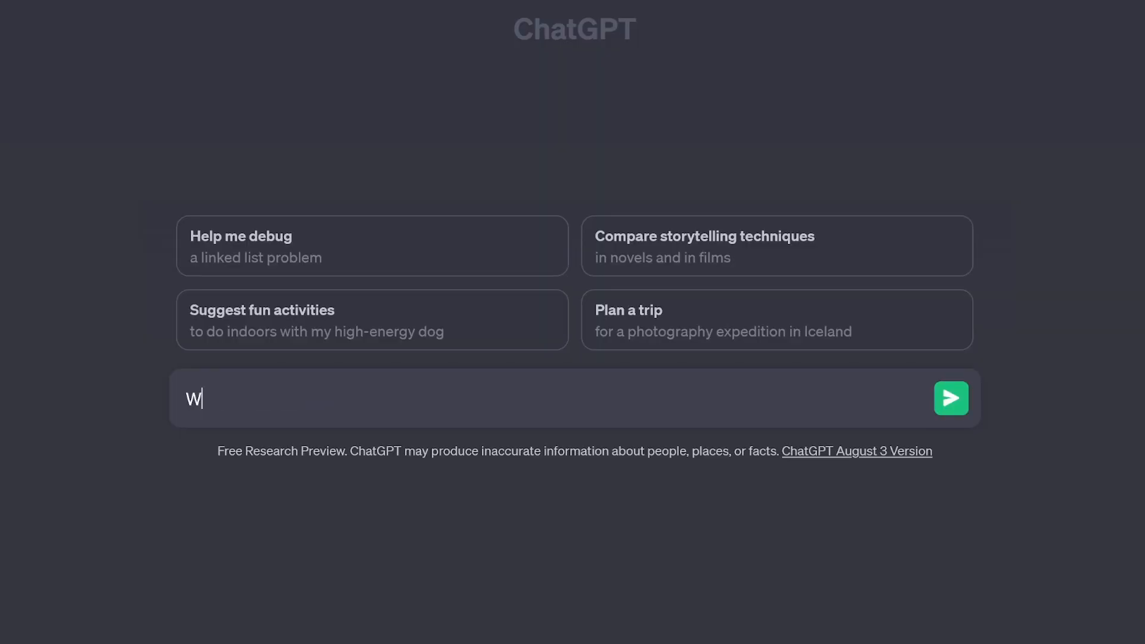
Send a prompt for an article intro on Colorado's best hiking trails, then a two-fish argument story prompt
text(rite an introduction for an article a)
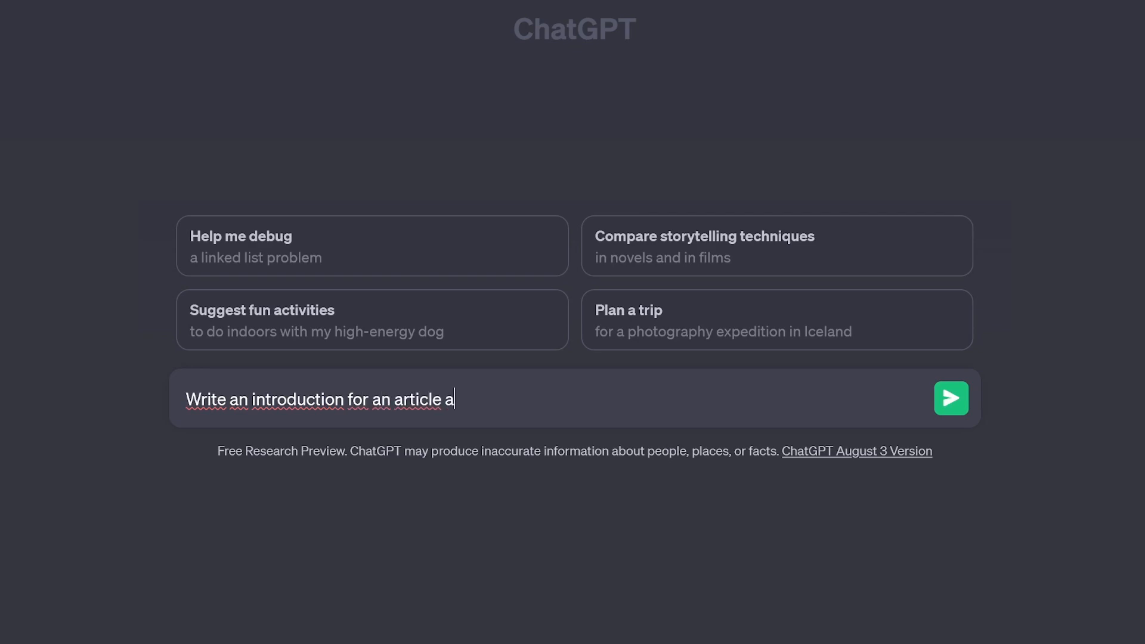
text(bout the best hiking trails in Colorado)
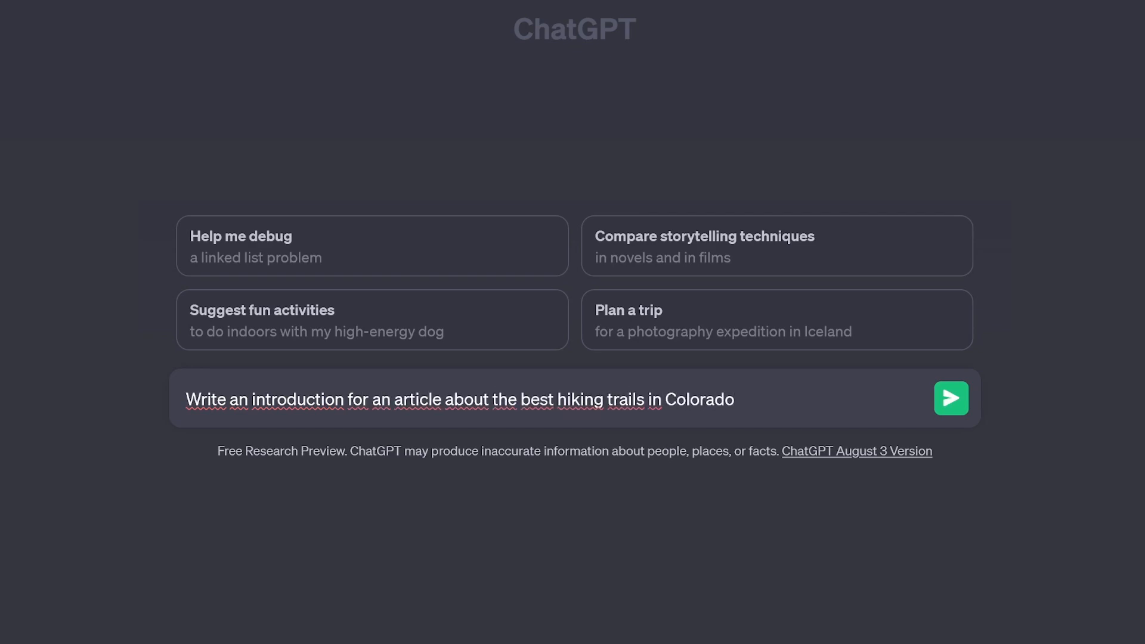
click(950, 398)
text(Write a short story about two fish having an argument in the tone of voice of Quentin)
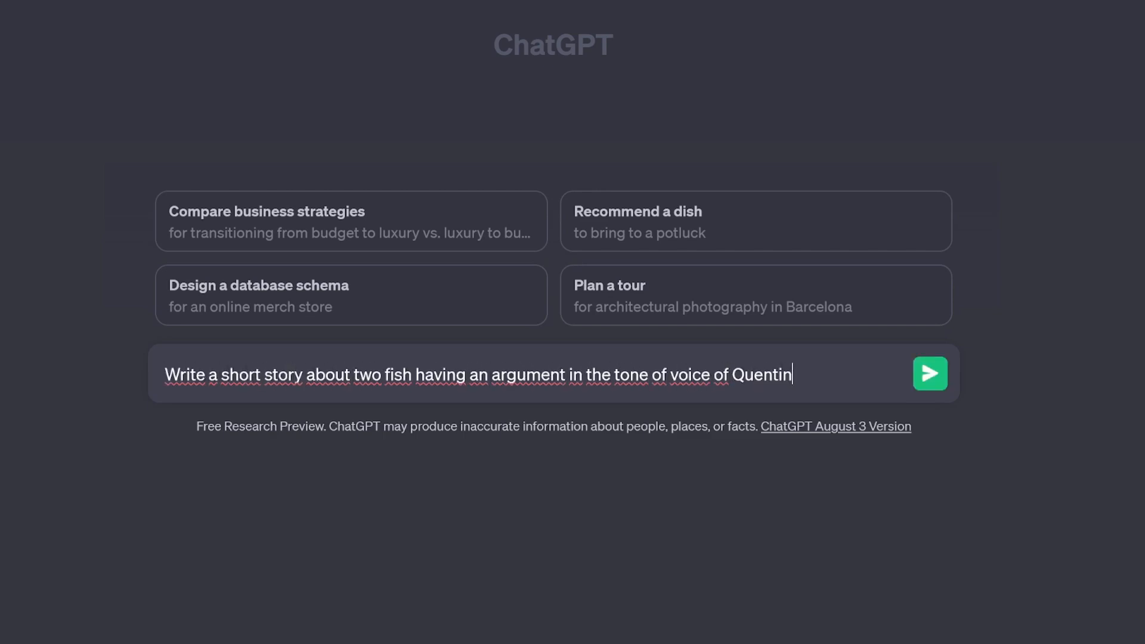
click(929, 373)
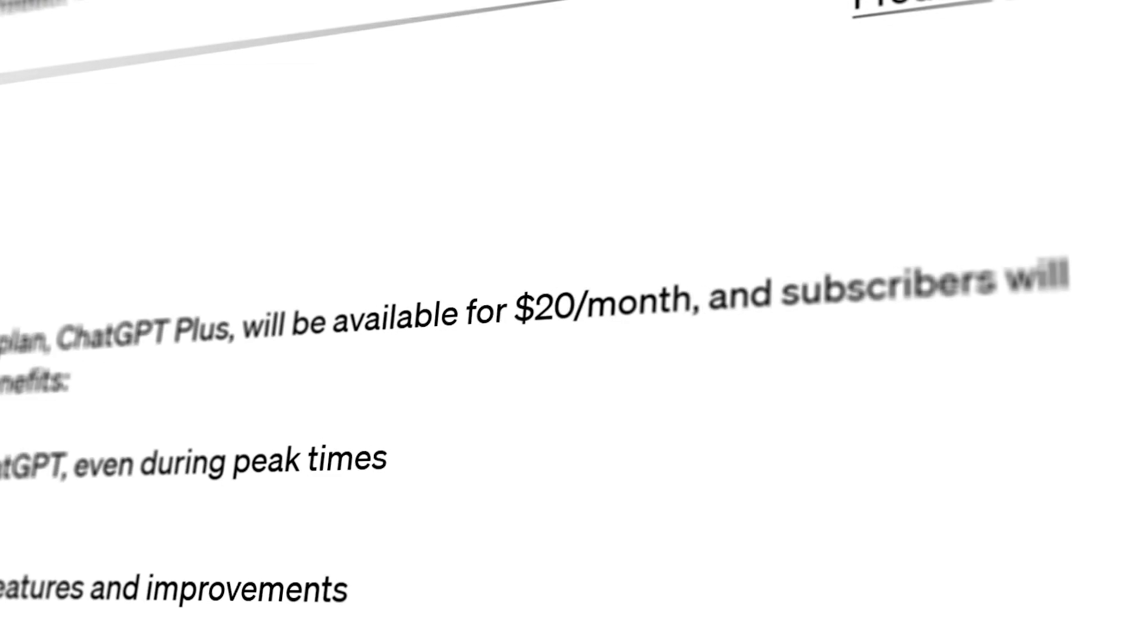
Begin a search for 'what is copywriting?' after viewing the ChatGPT Plus $20/month announcement
text(Wh)
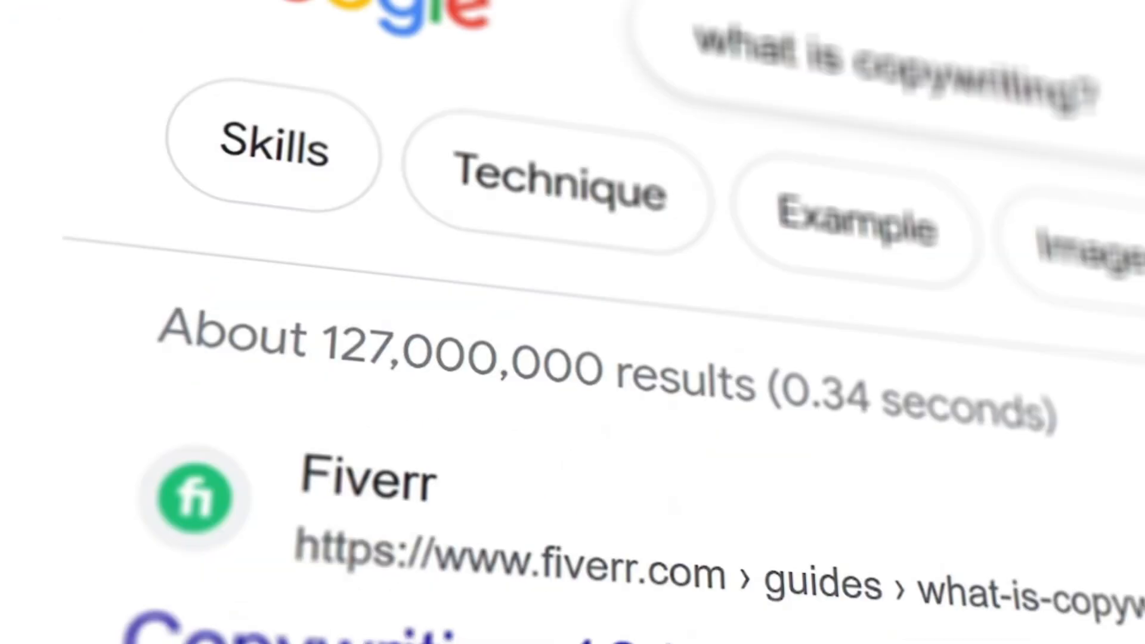
Scroll through the Google results for 'what is copywriting?' led by the Fiverr guide
scroll(down, 3)
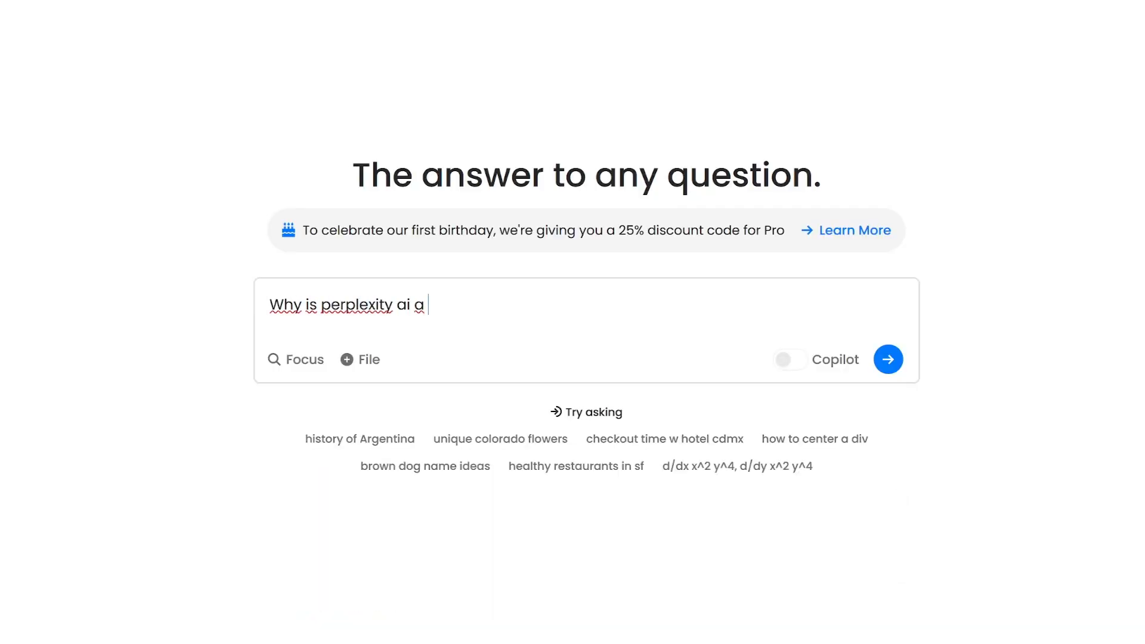
Submit the question 'Why is perplexity ai a great tool for copywriters?' to Perplexity
text(great tool for copywriters?)
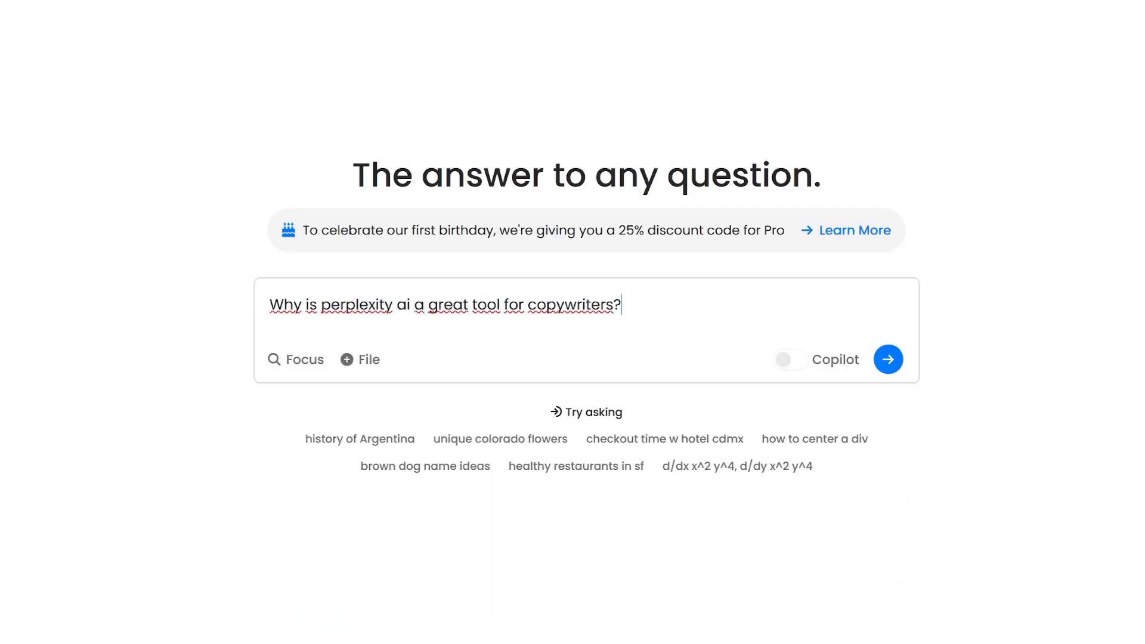
click(887, 360)
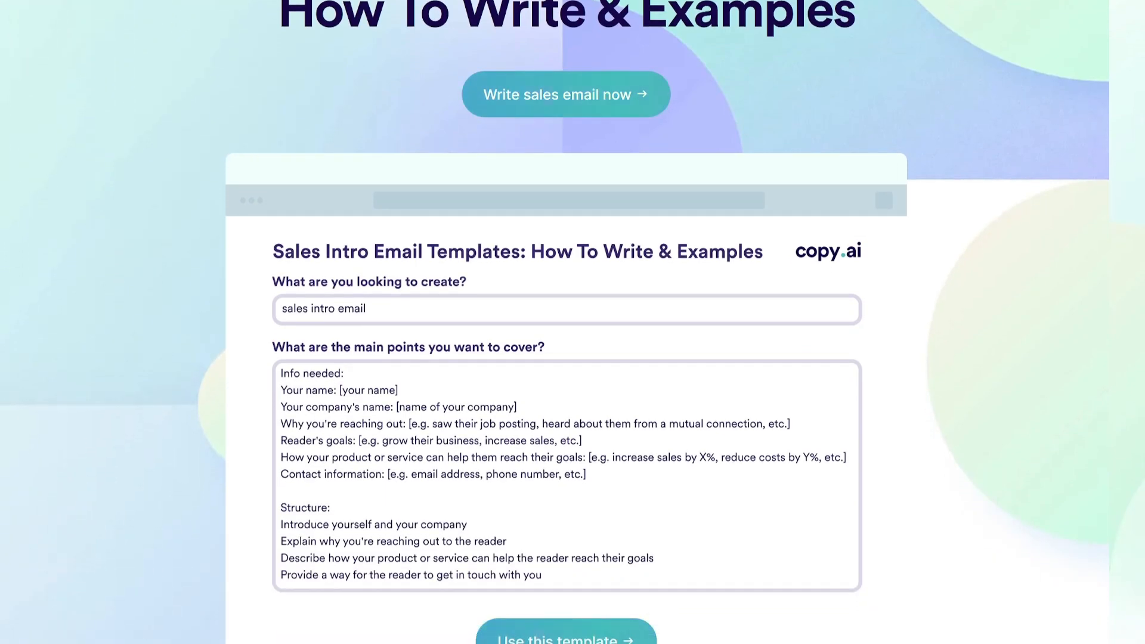
Review the Sales Intro Email template details and start using it
scroll(down, 3)
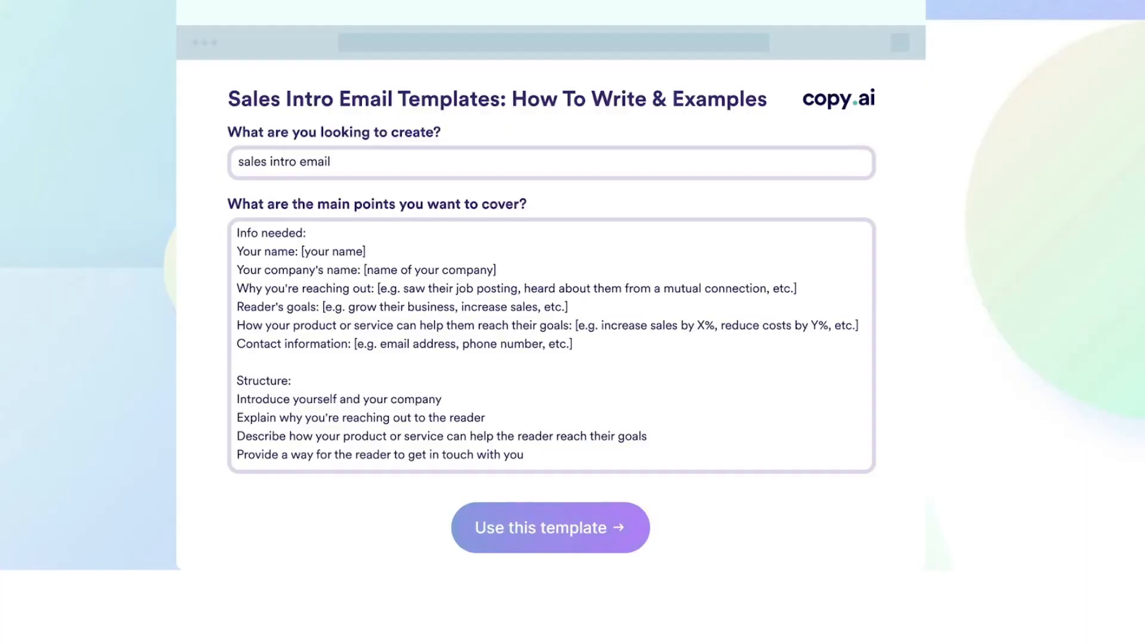
click(549, 527)
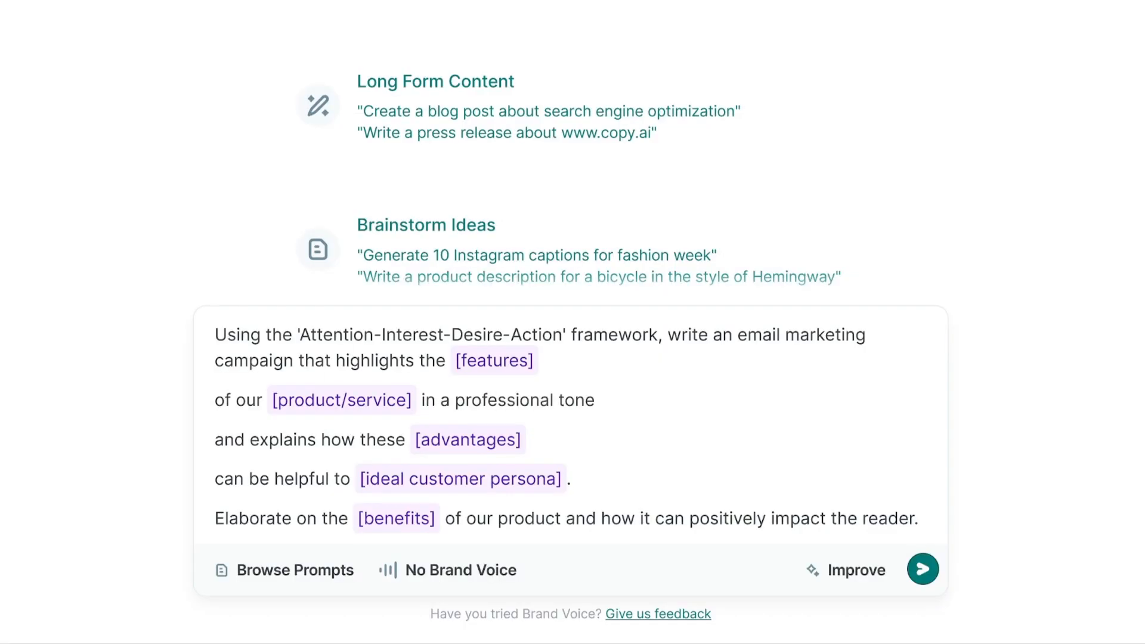
Load the AIDA email campaign prompt with bracketed features, product and benefits placeholders
click(922, 569)
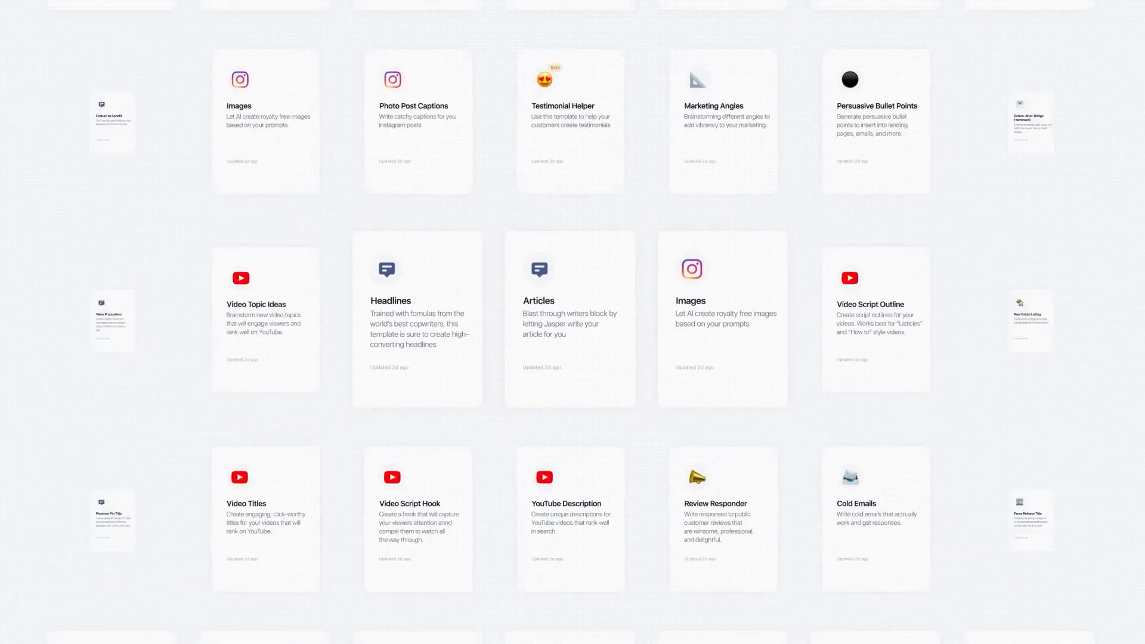
Browse Jasper's template gallery and switch to the Art image description form
click(67, 102)
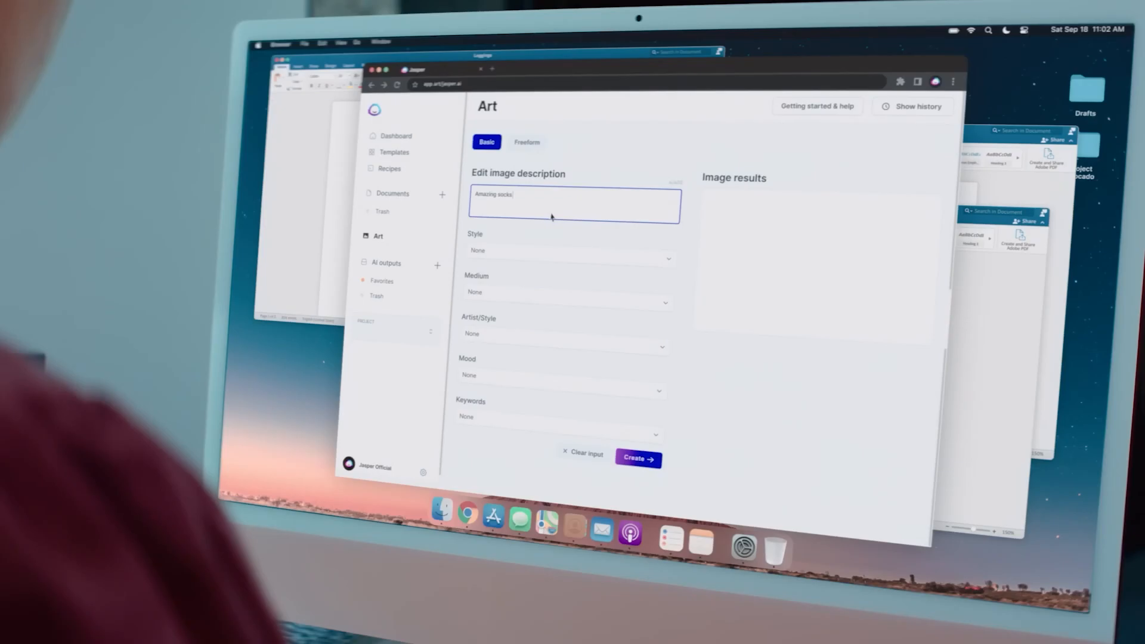
click(637, 458)
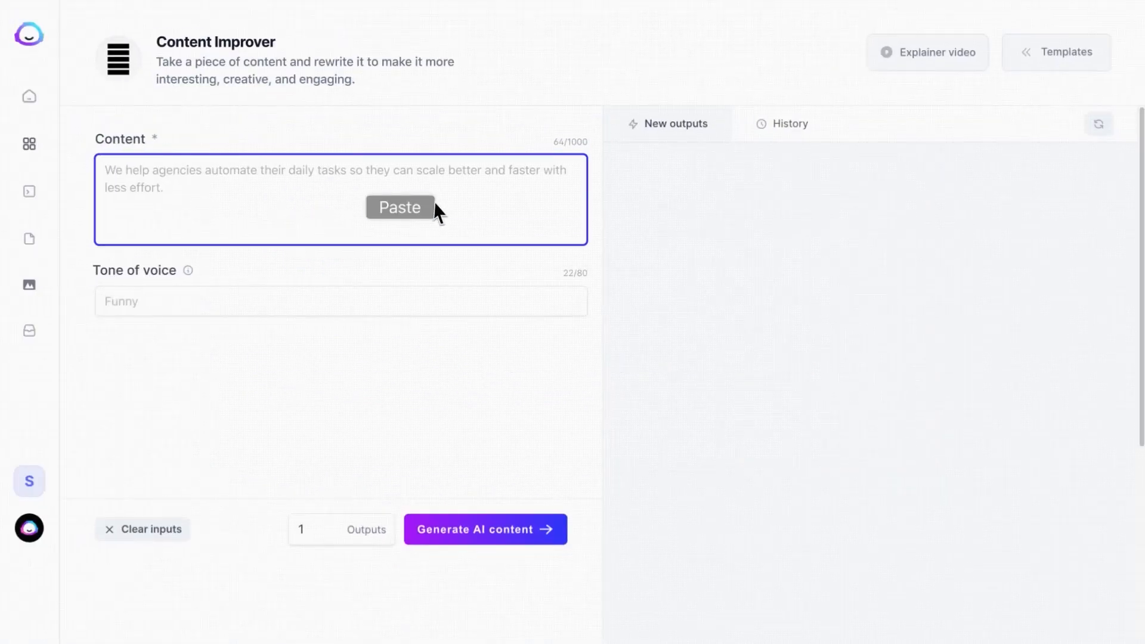
Paste content into the Content Improver and give it a funny tone of voice
text(Pat)
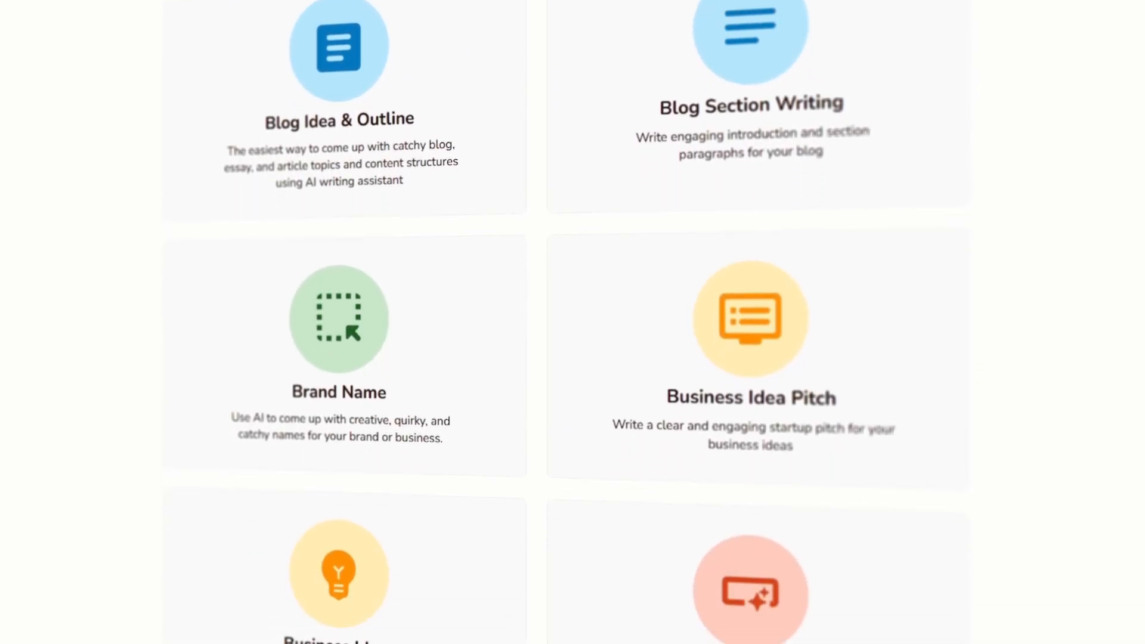
Scroll Rytr's use case cards such as Blog Section Writing, Brand Name and Business Idea Pitch
scroll(down, 3)
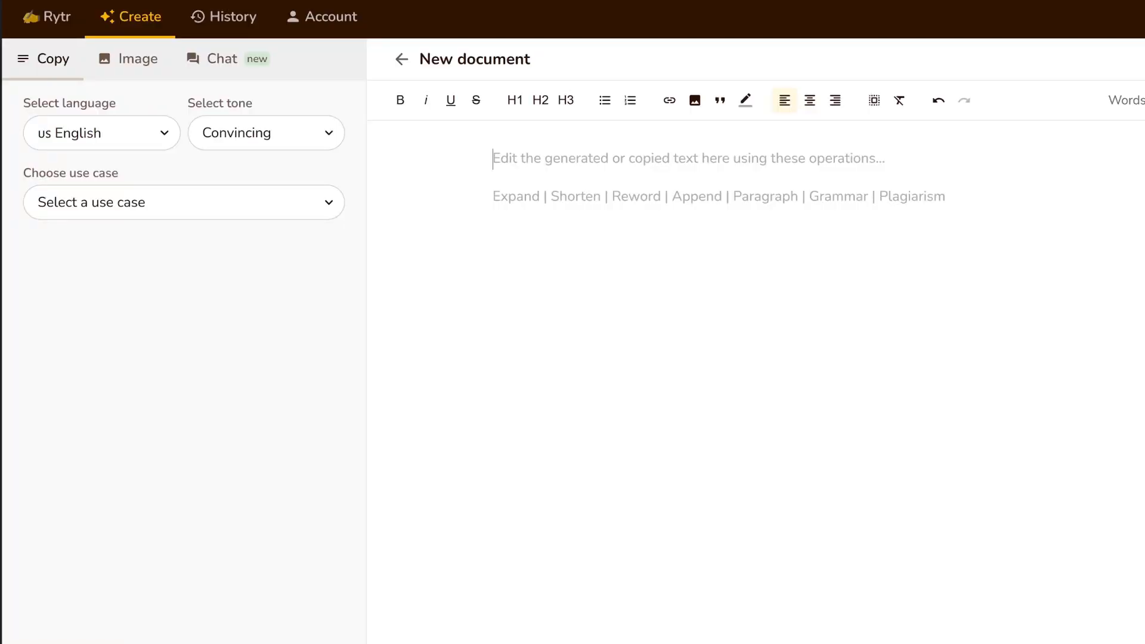
Keep US English, set the writing tone to Casual, and scroll the use case list
click(100, 133)
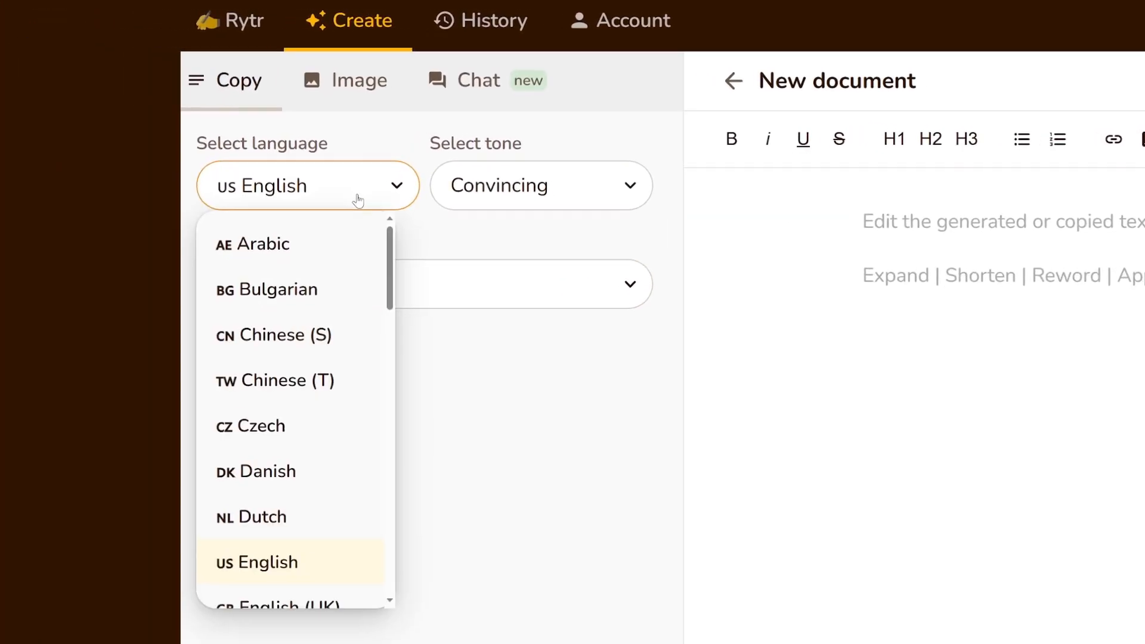
click(540, 186)
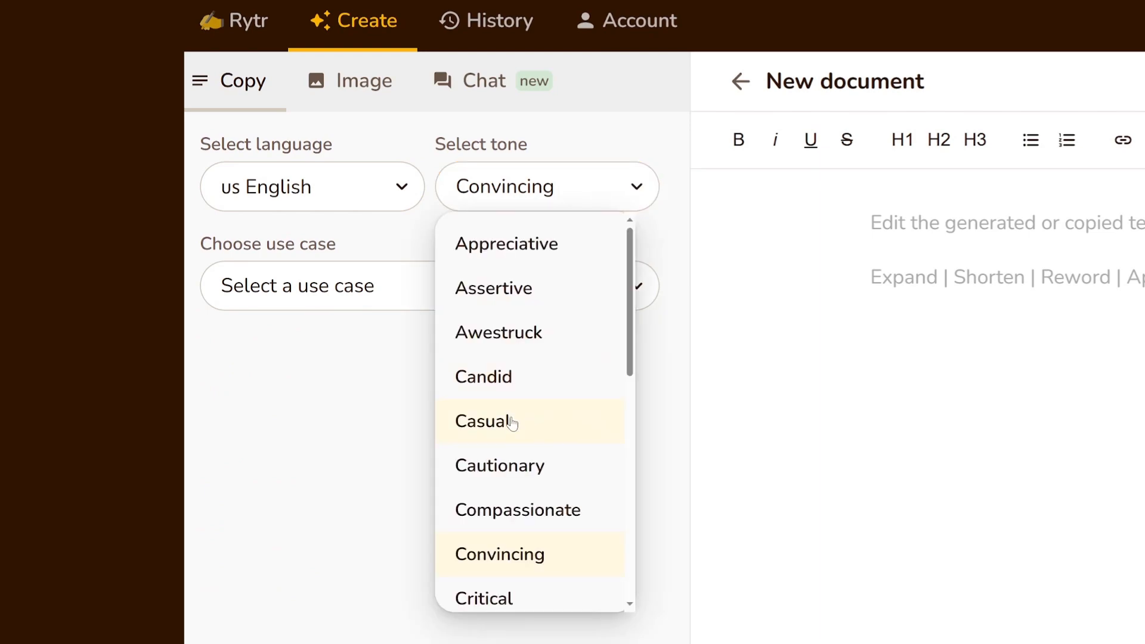
click(497, 421)
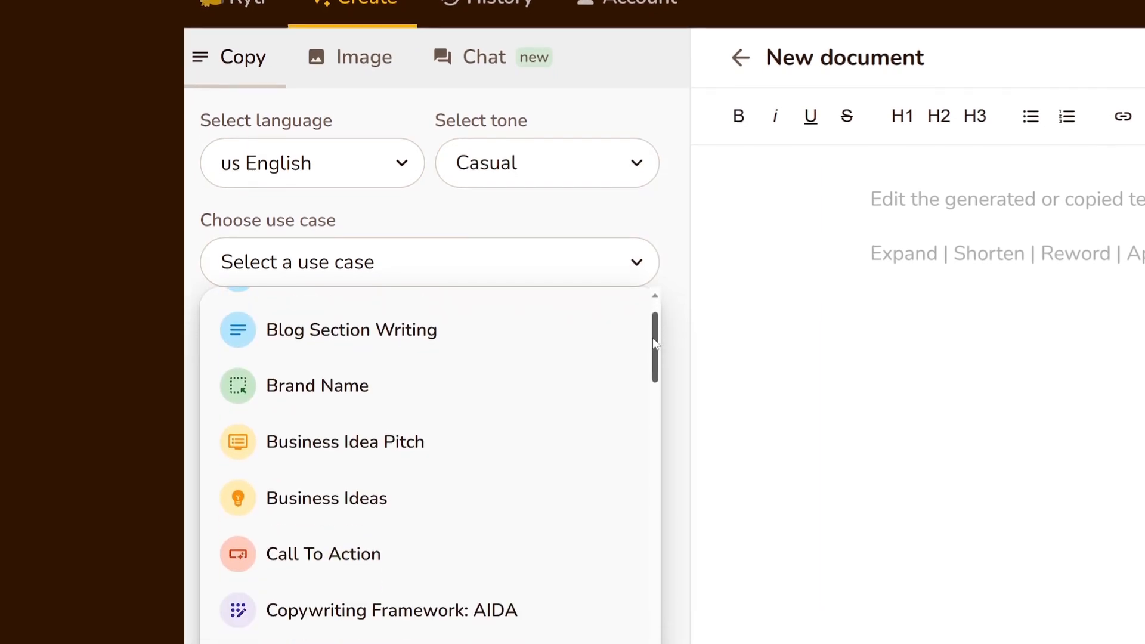
scroll(down, 3)
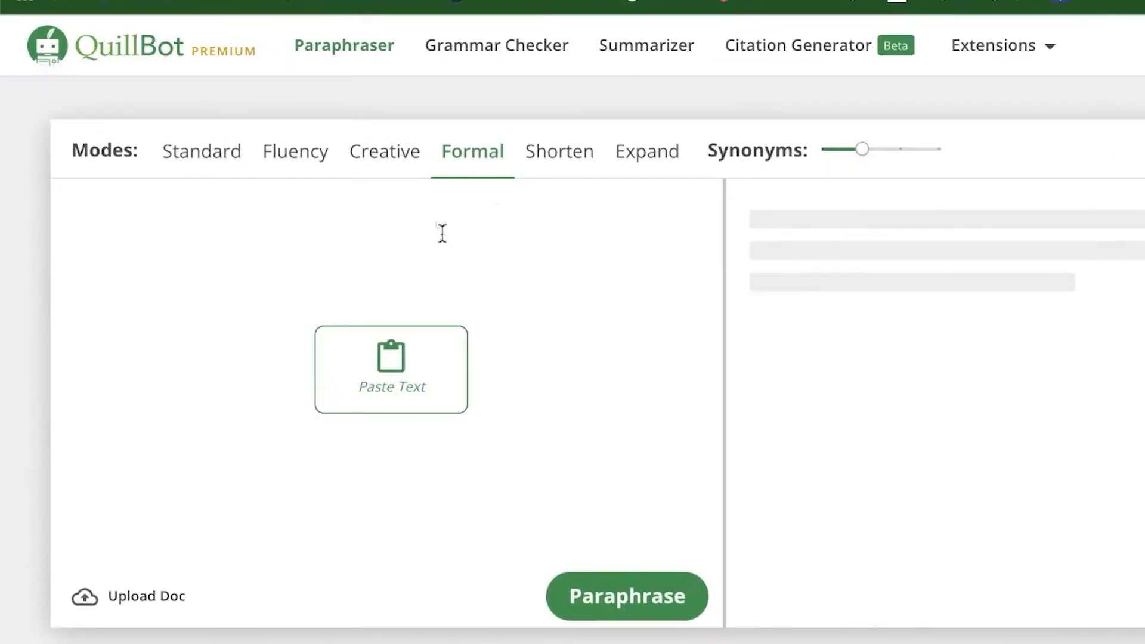
Paraphrase the pasted NASA comet passage in Formal mode and view synonyms for 'orbits'
click(626, 595)
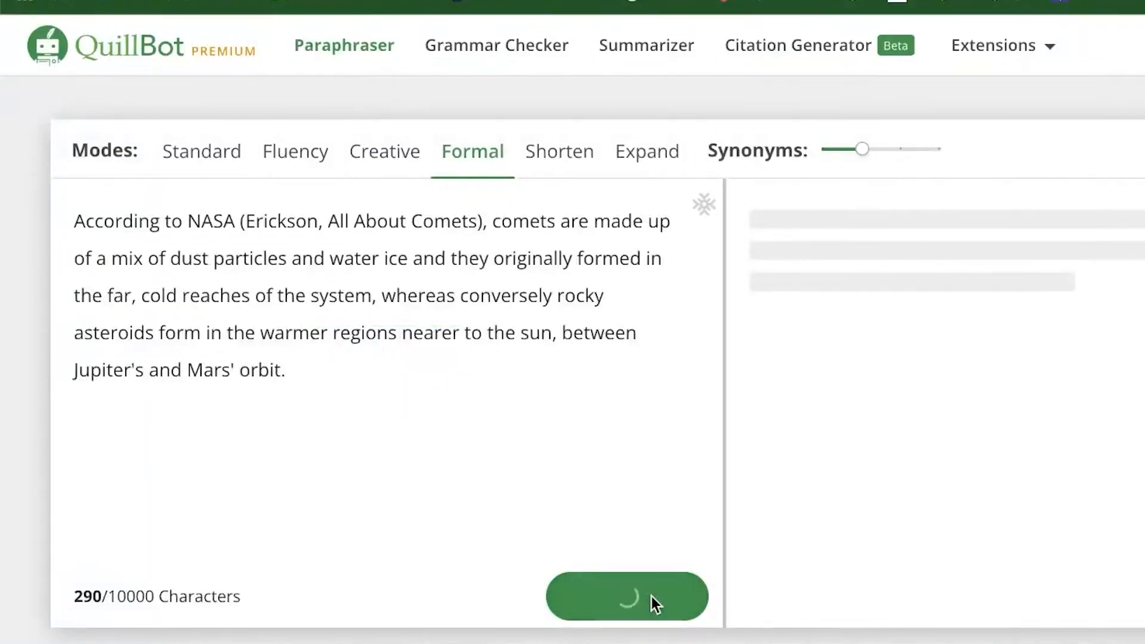
click(625, 595)
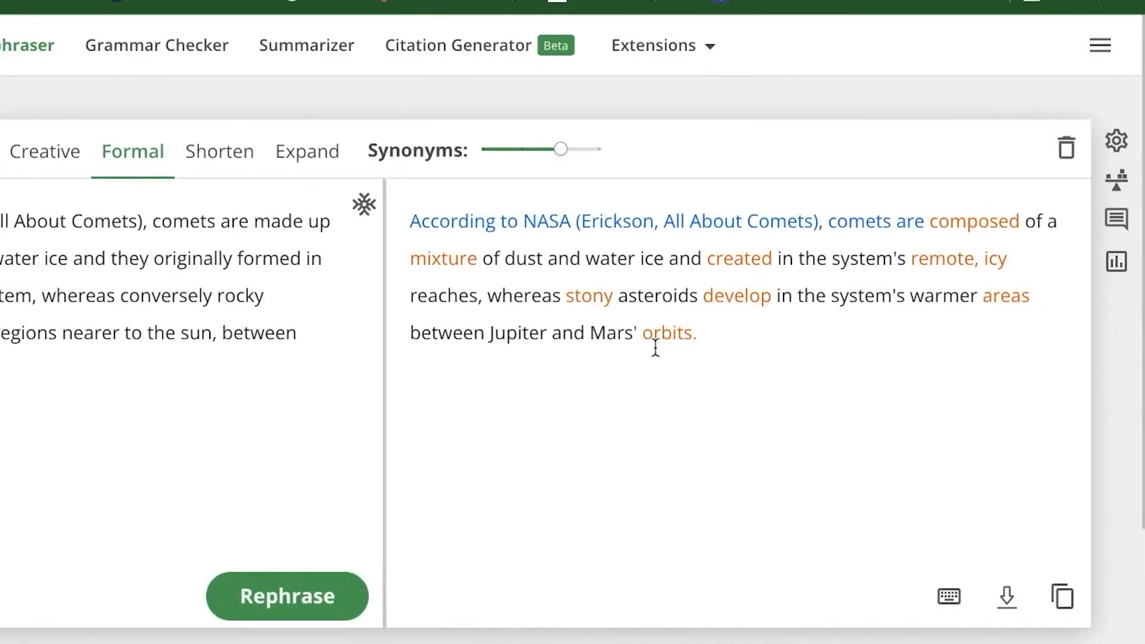
click(668, 333)
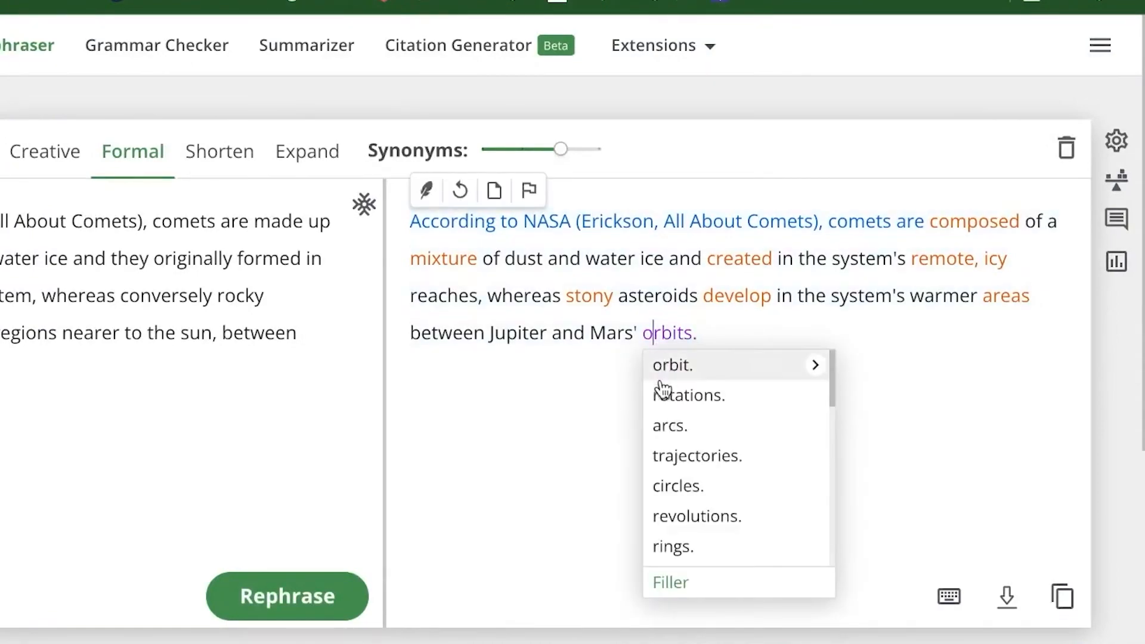